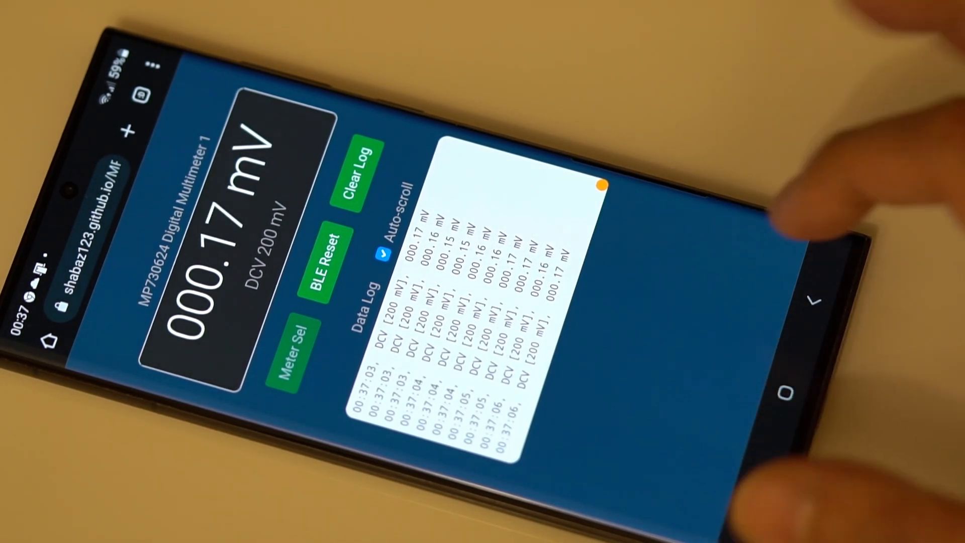
# - Return to the Android home screen and launch the installed BLE DMM app, showing an empty reading and log
pyautogui.click(783, 396)
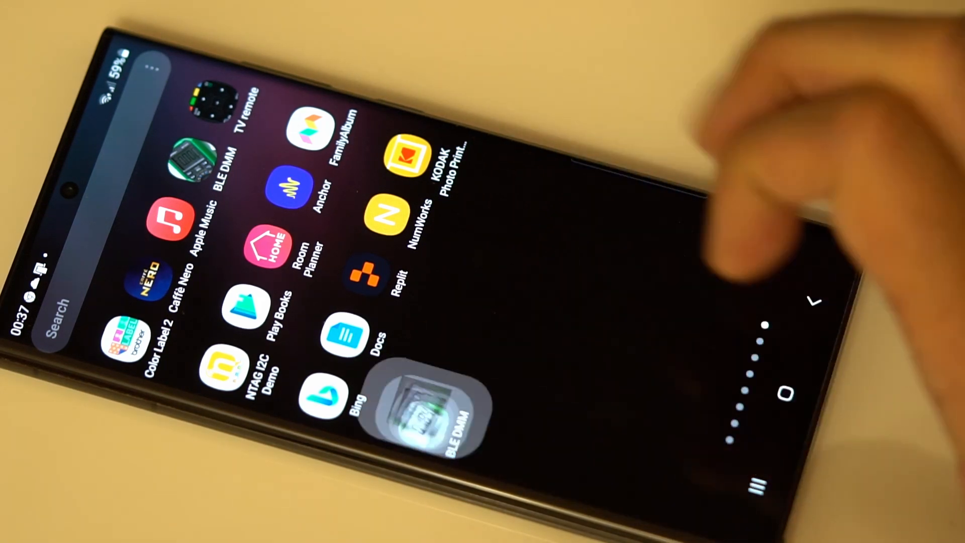
pyautogui.click(426, 412)
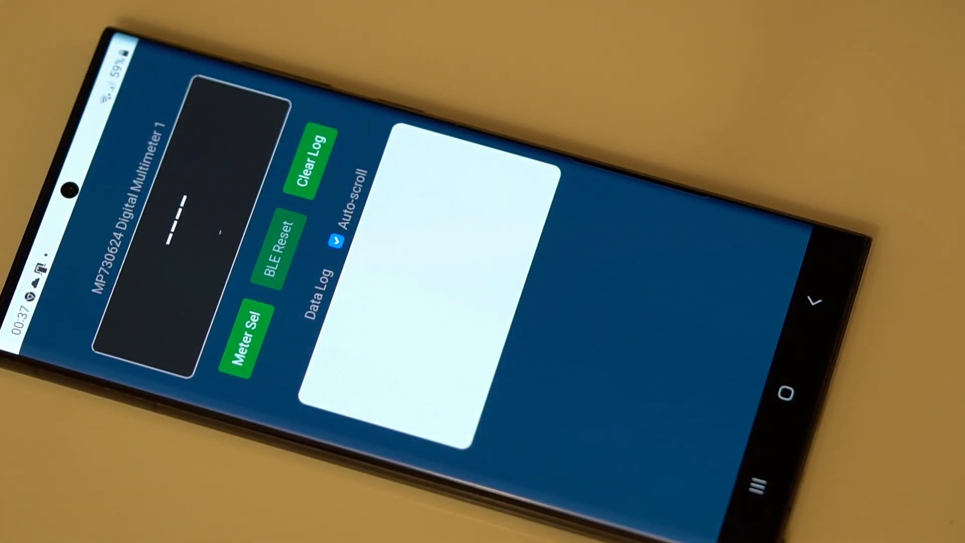